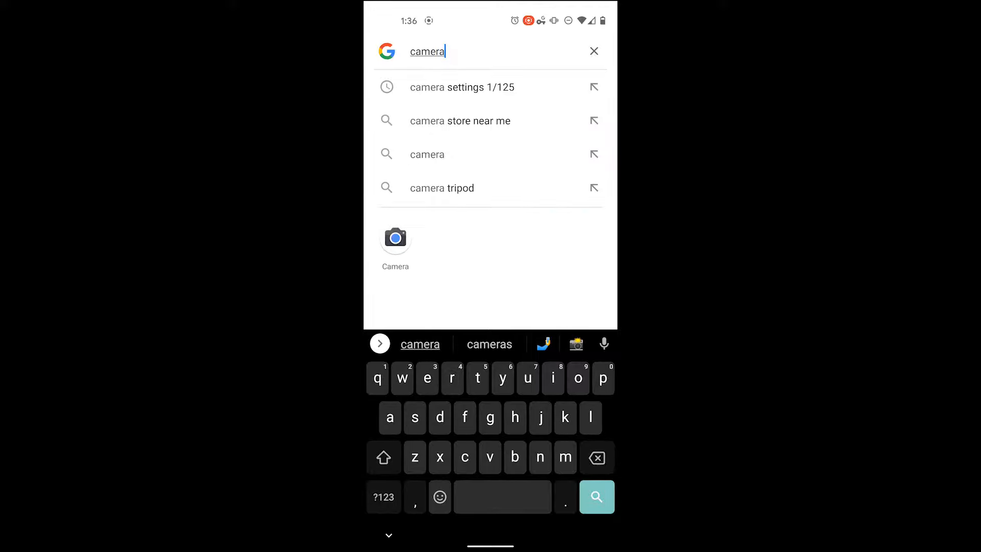
Launch the Camera app from the home search results for 'camera'
click(394, 238)
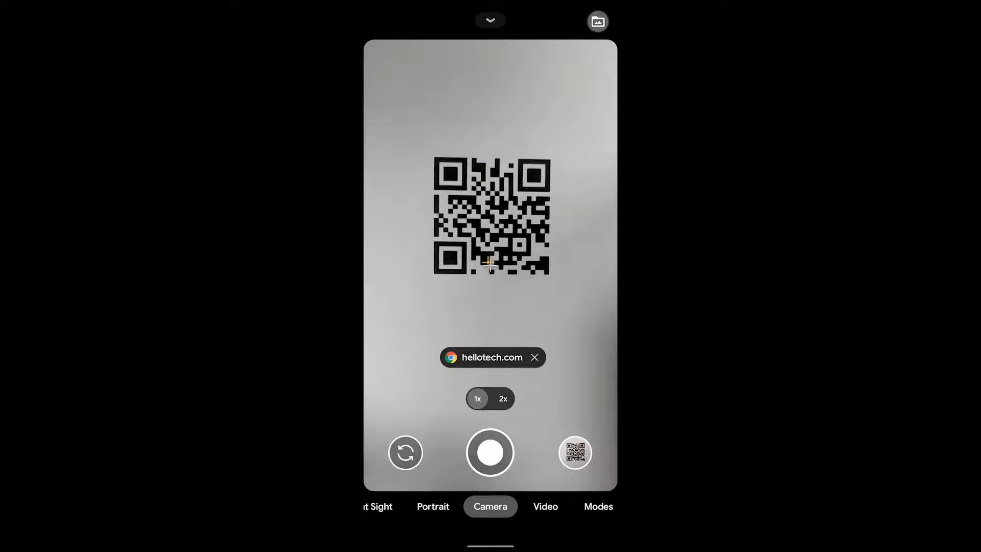
With the QR code framed, follow the hellotech.com suggestion and reveal the extra camera modes
click(492, 357)
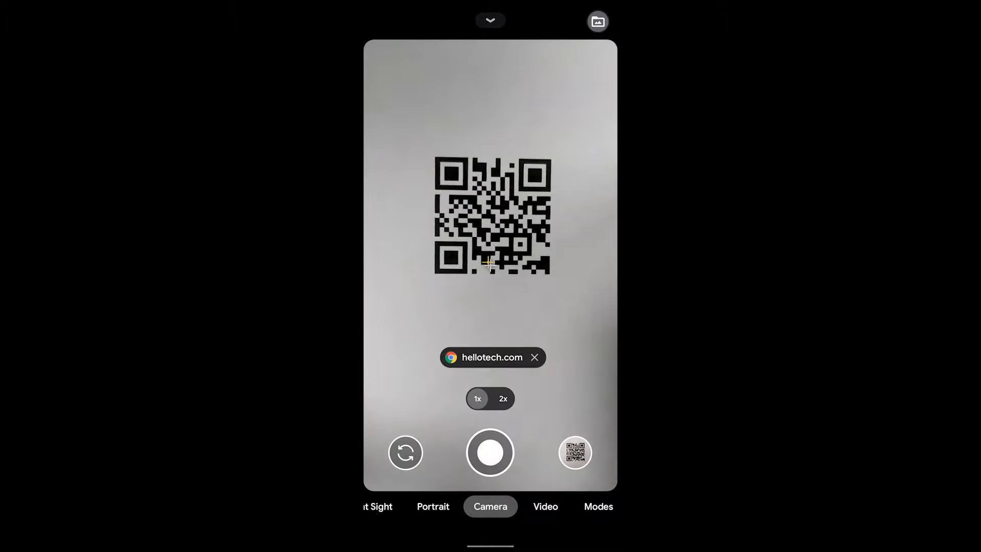
click(534, 357)
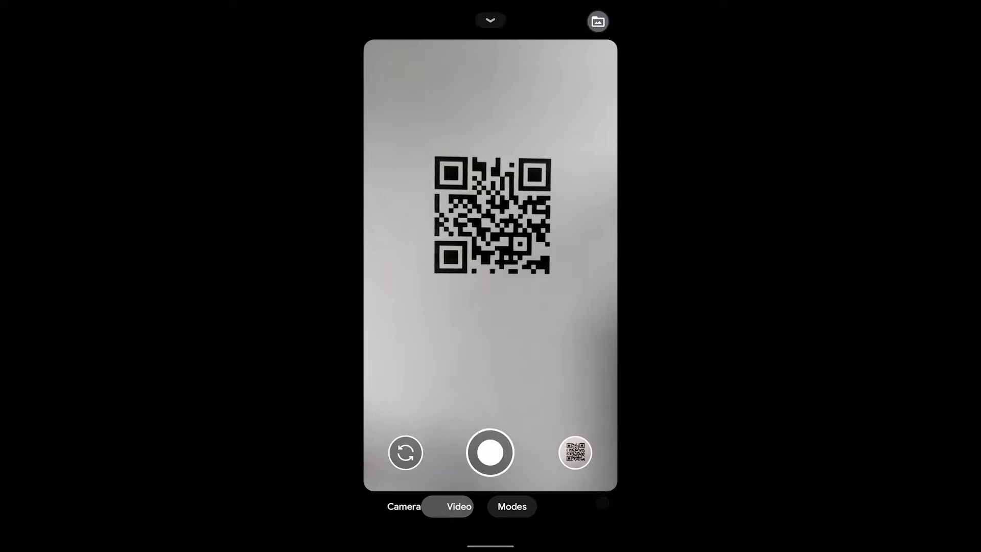
click(511, 506)
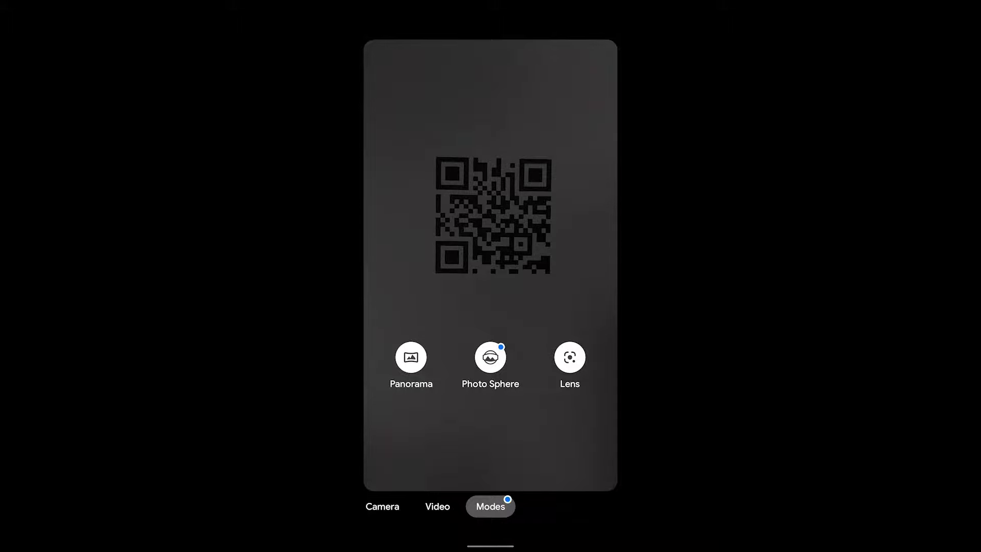
click(569, 357)
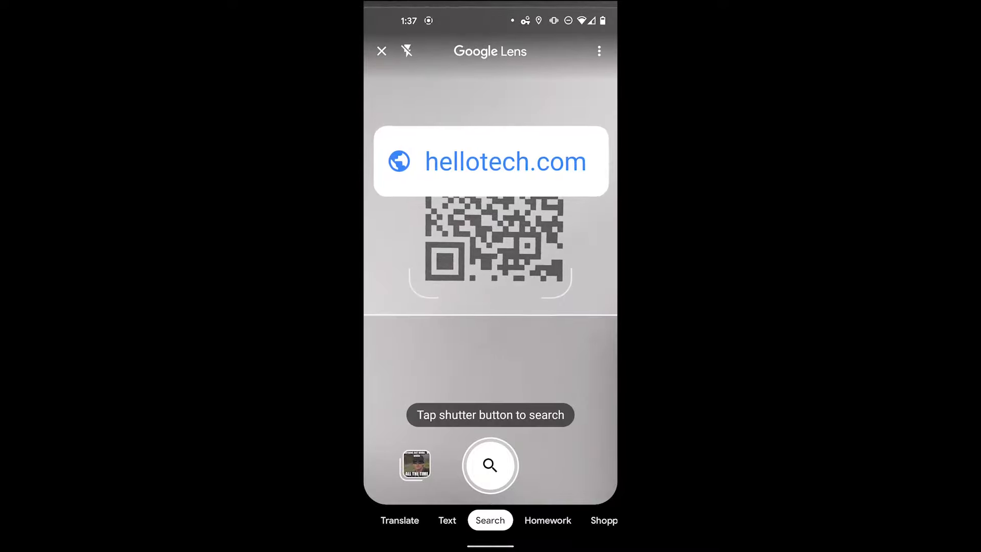
click(490, 465)
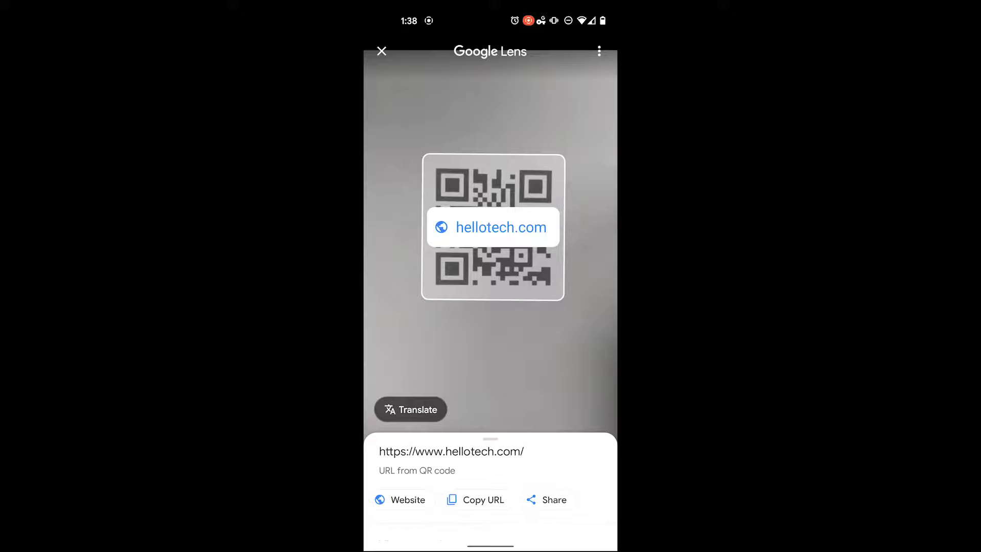
Return home from Lens and show the full app drawer with Lens, Camera and Chrome
click(381, 51)
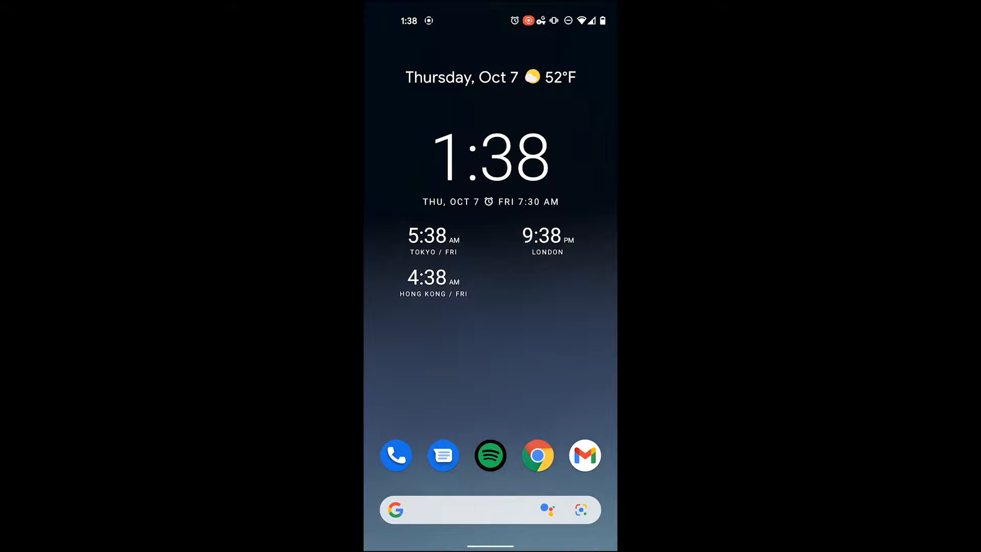
click(489, 508)
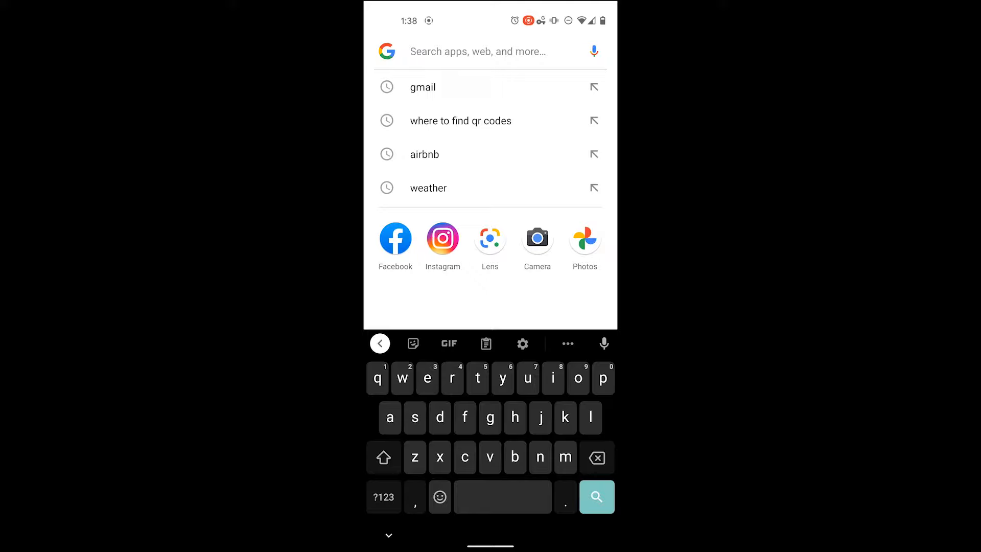
click(477, 51)
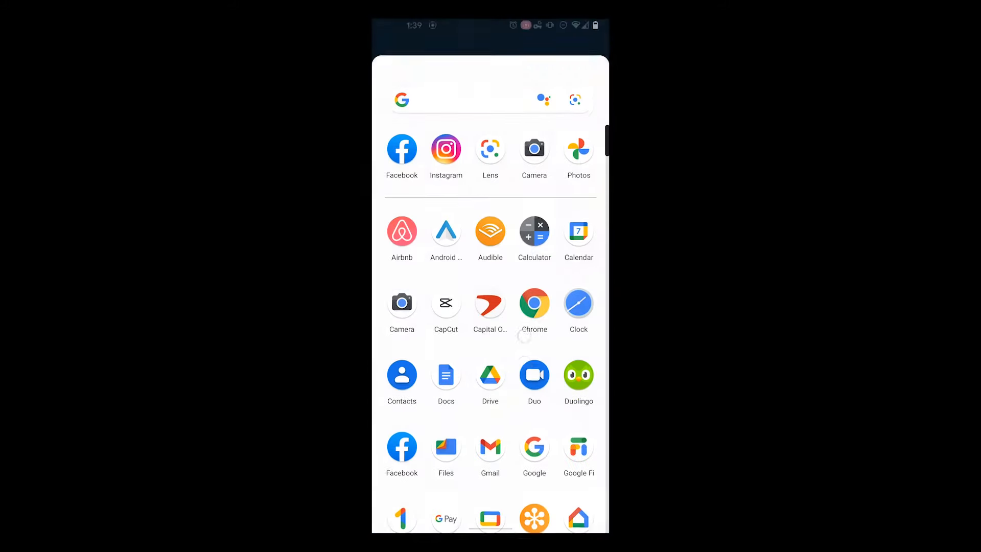
Scan the saved QR code photo with Lens and visit hellotech.com in the browser
scroll(down, 3)
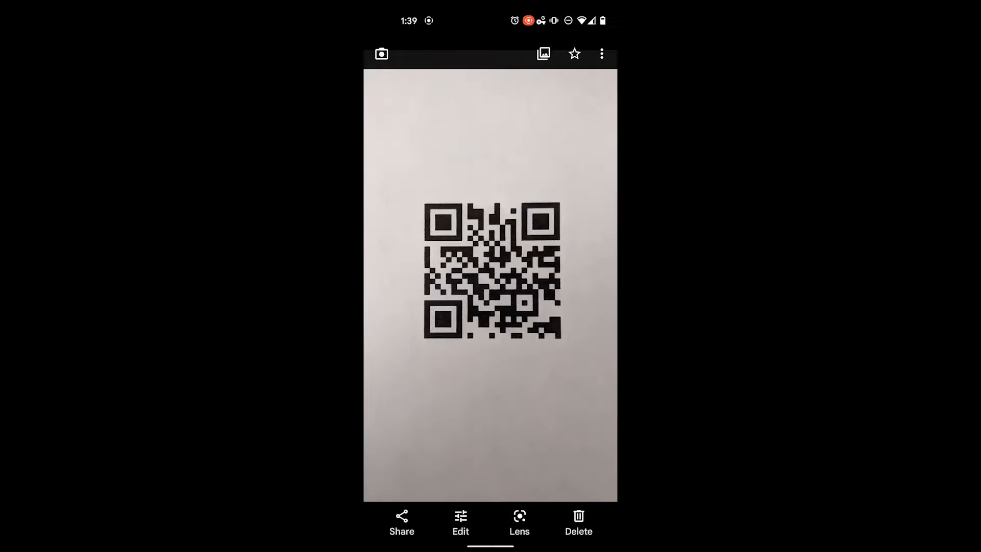
click(519, 523)
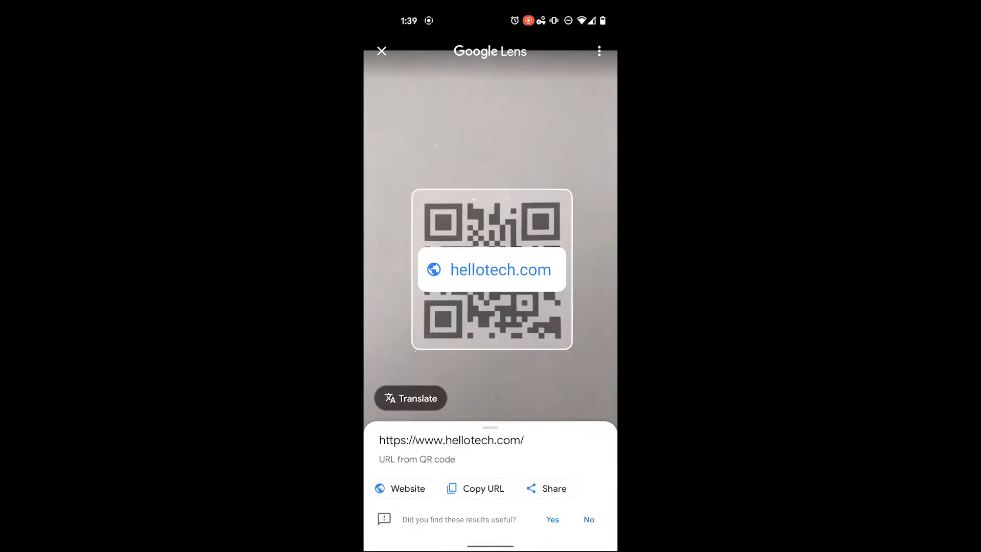
click(399, 488)
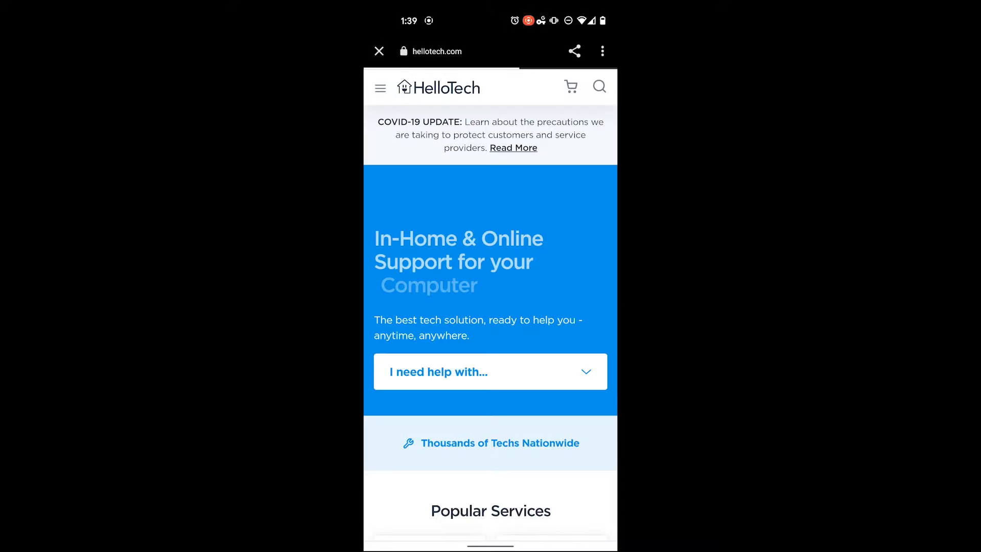